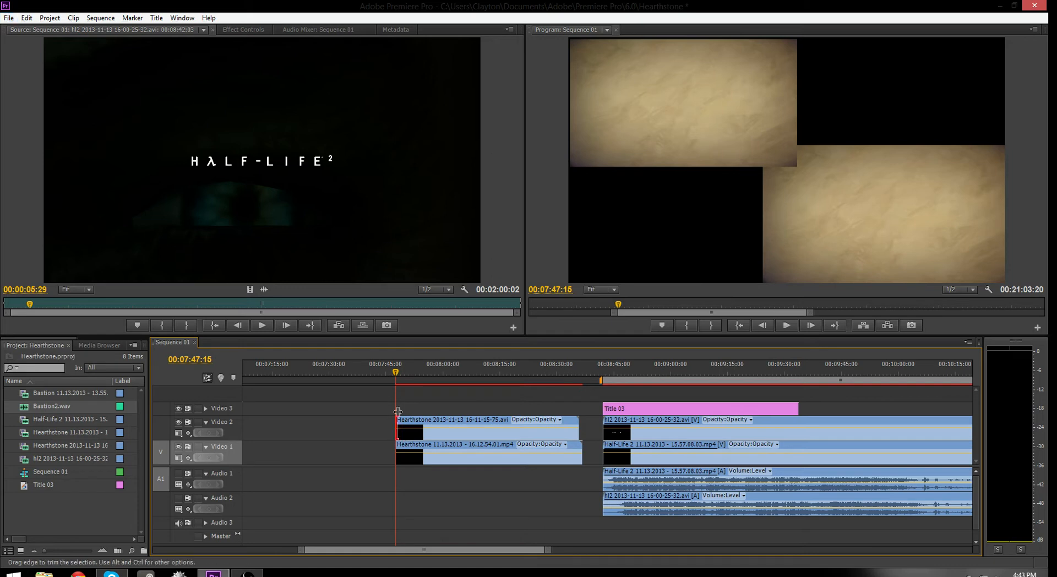
pyautogui.moveTo(726, 105)
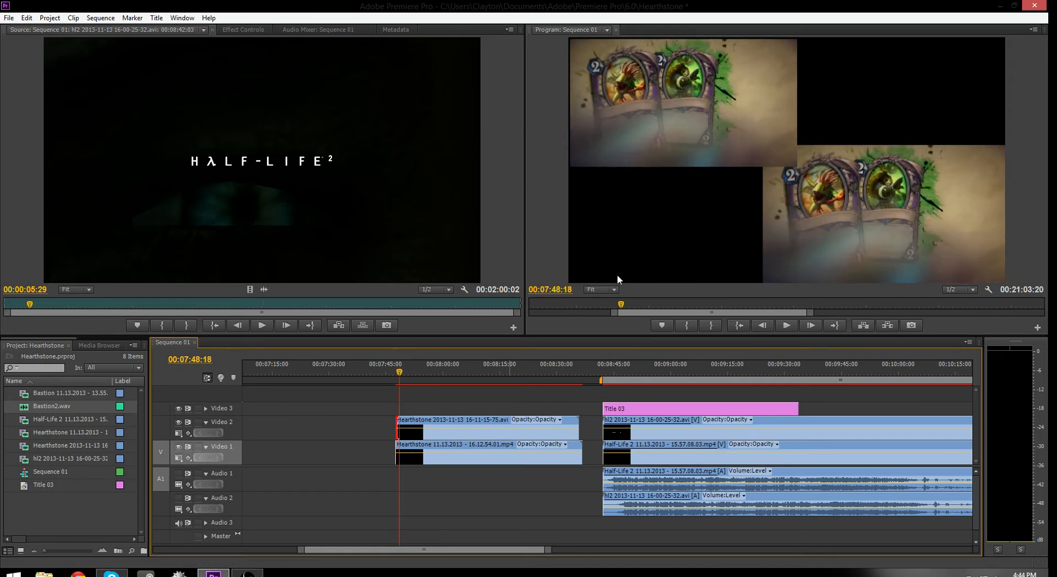
pyautogui.moveTo(651, 106)
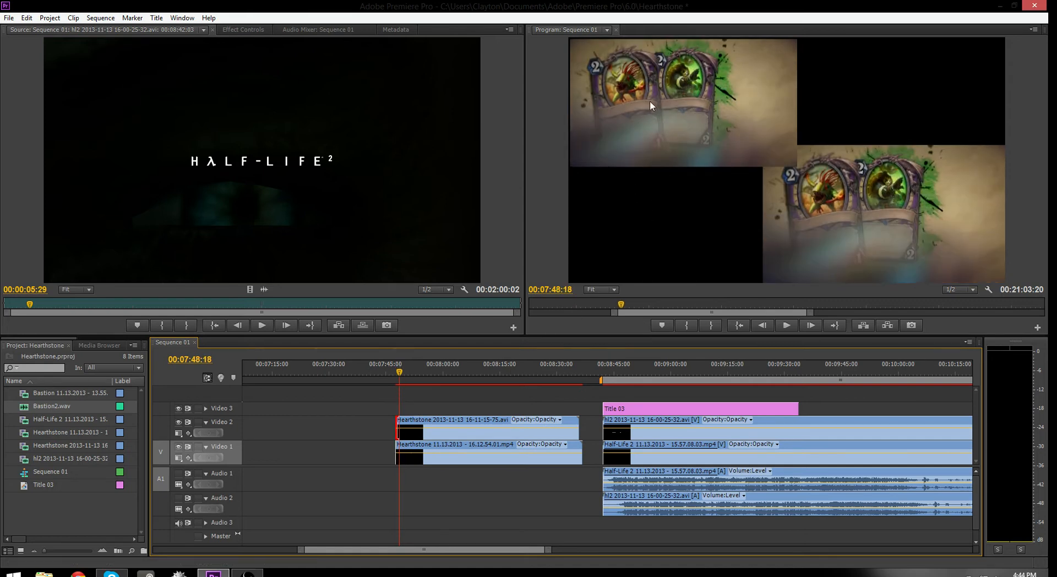
# Select the upper Hearthstone clip in the Program Monitor before moving toward the Blizzard logo
pyautogui.click(680, 101)
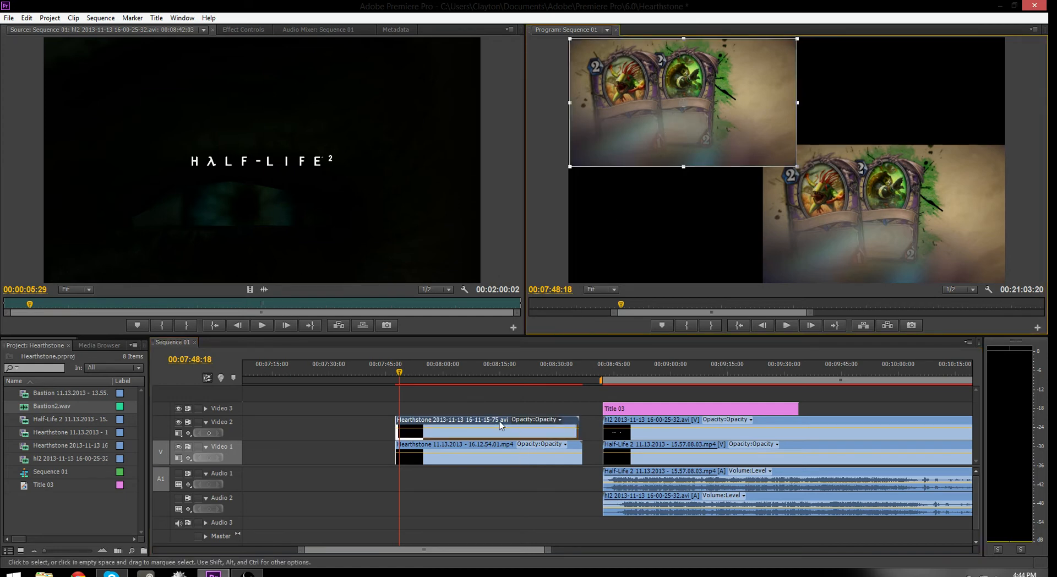
pyautogui.moveTo(502, 424)
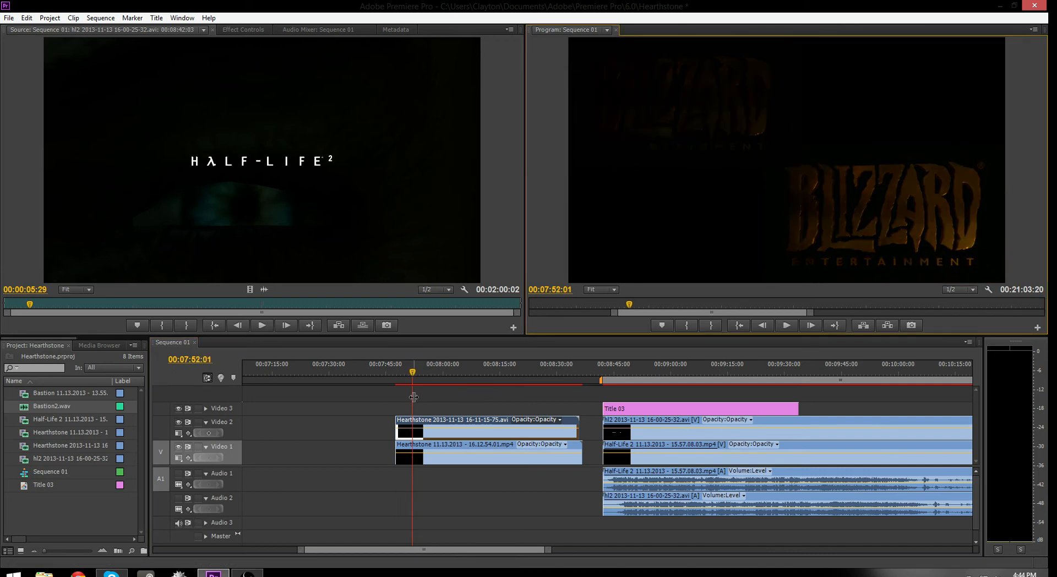
# Scrub the playhead forward through the Hearthstone intro toward 00:08:28:22
pyautogui.moveTo(413, 371); pyautogui.dragTo(421, 371)
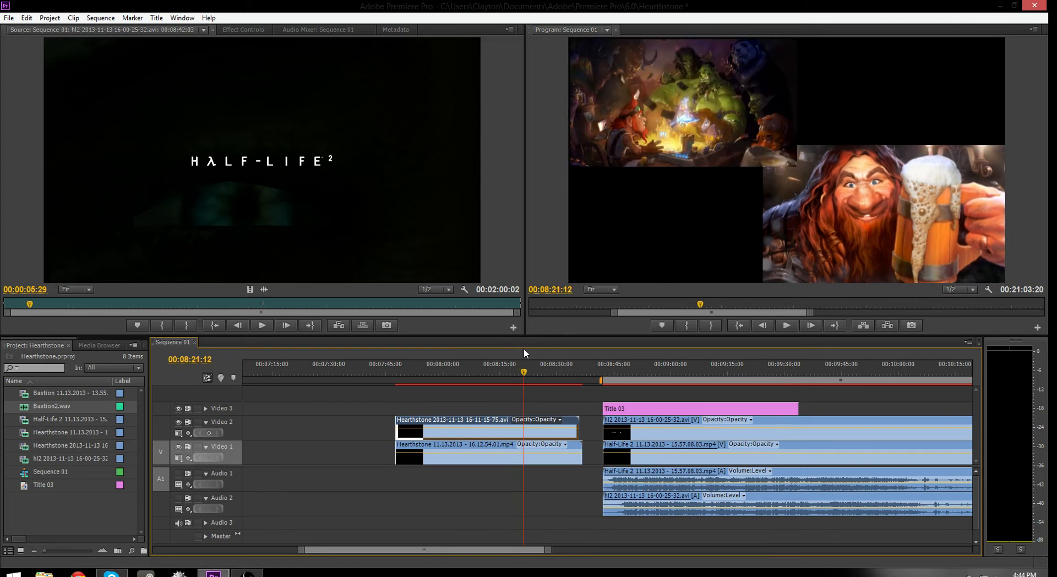
pyautogui.moveTo(689, 108)
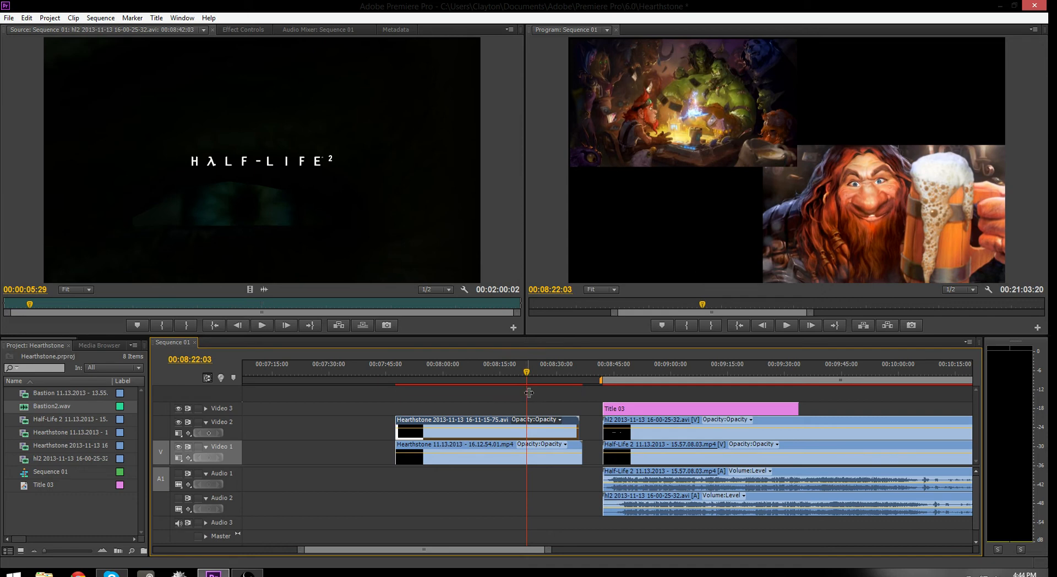
pyautogui.moveTo(527, 393)
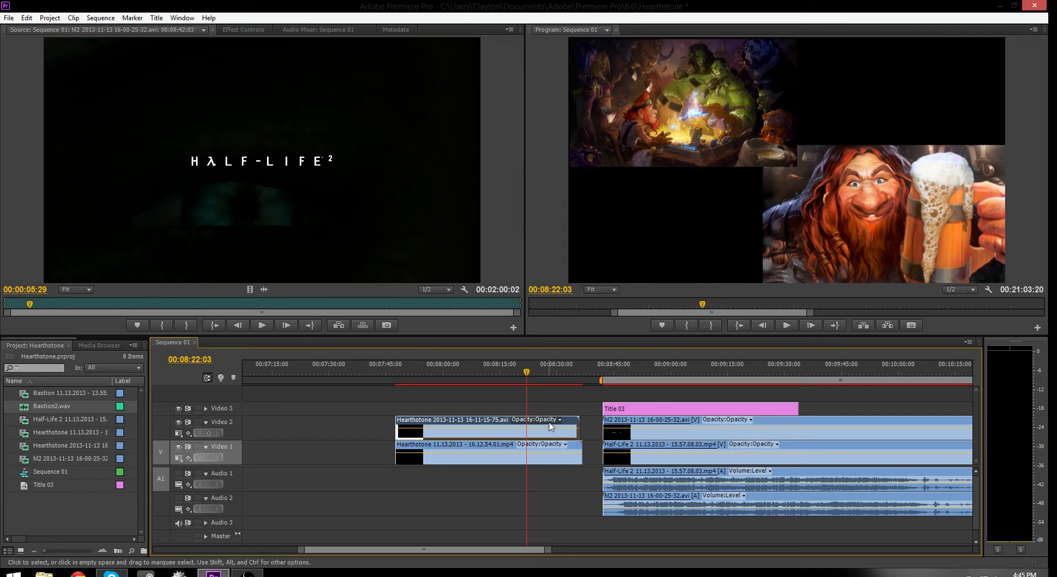
pyautogui.moveTo(565, 428)
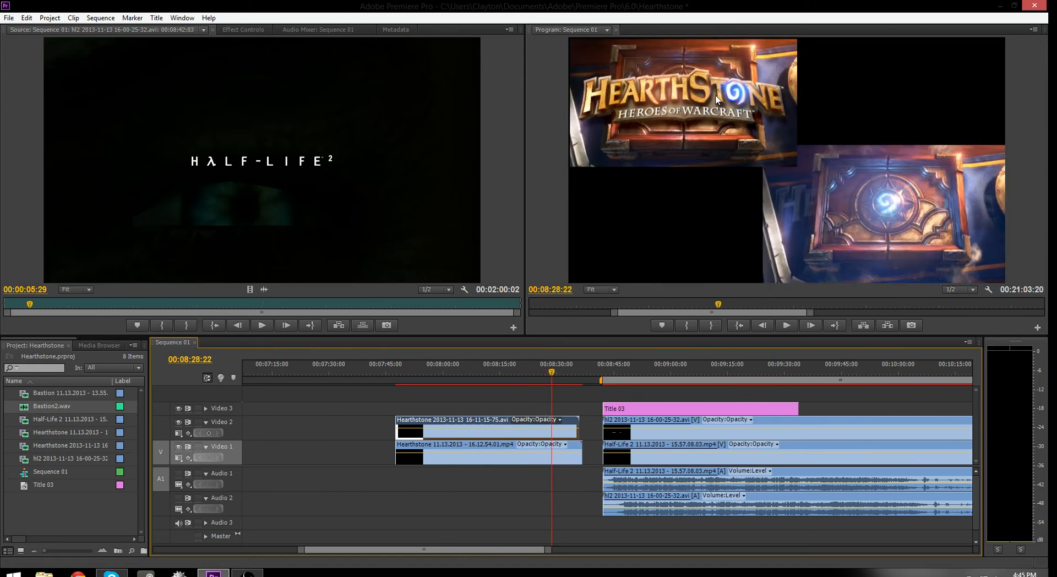
pyautogui.moveTo(791, 227)
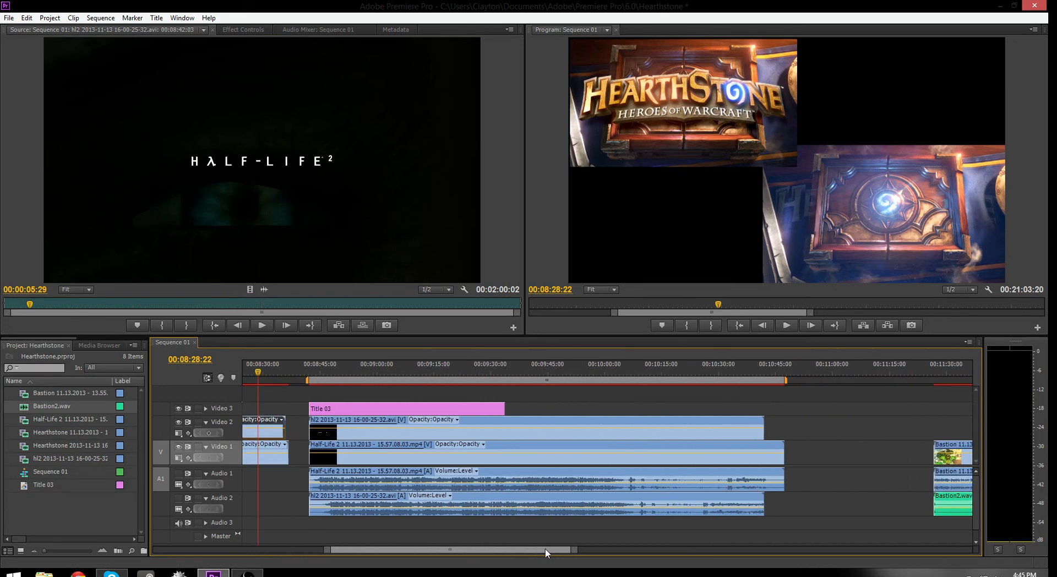
# Jump into the Half-Life 2 footage near 00:10:37, then back to the clips' start at 00:08:42:21
pyautogui.click(760, 365)
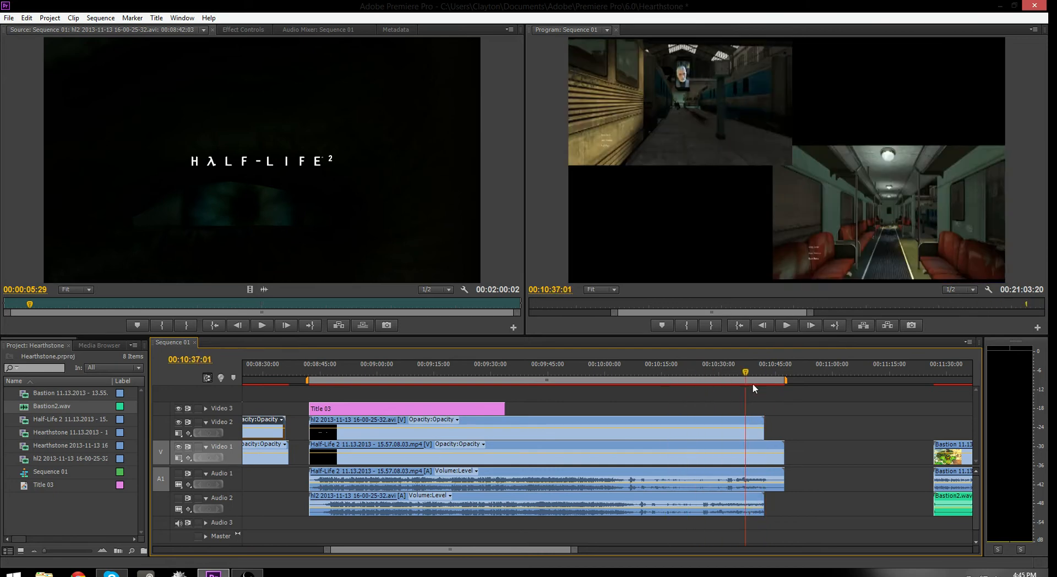
pyautogui.click(317, 371)
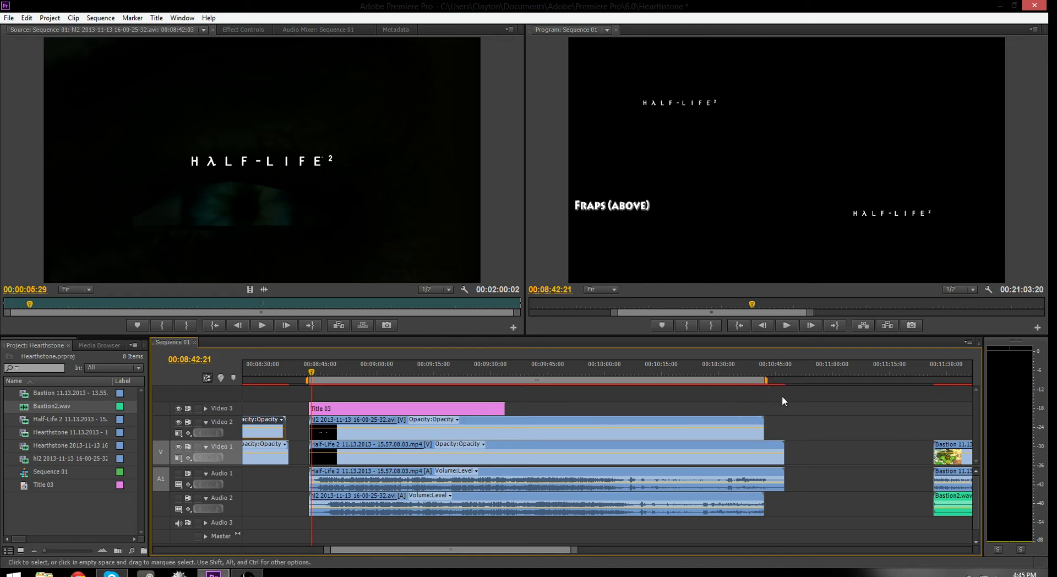
pyautogui.moveTo(769, 411)
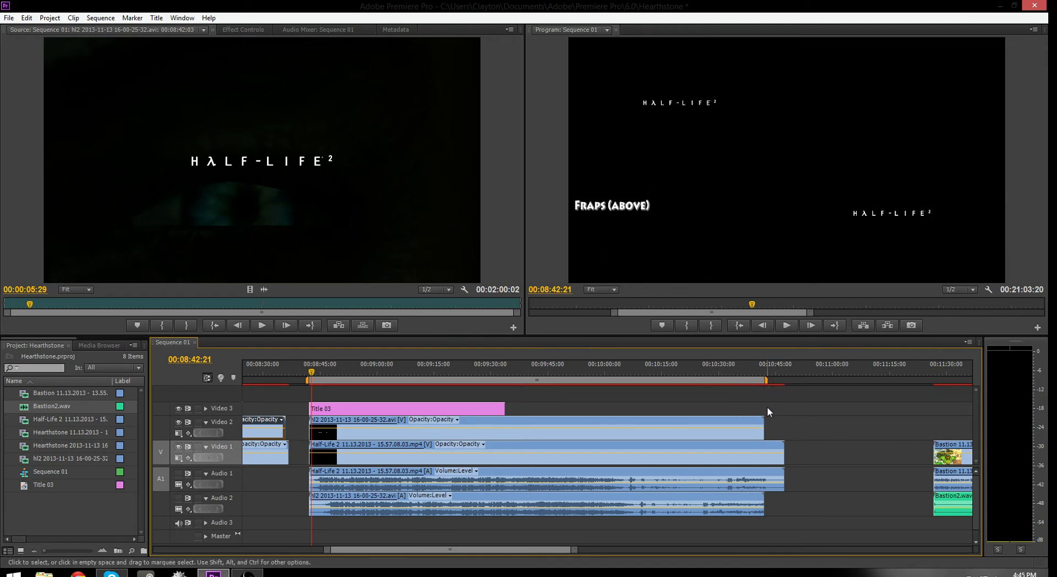
pyautogui.moveTo(731, 438)
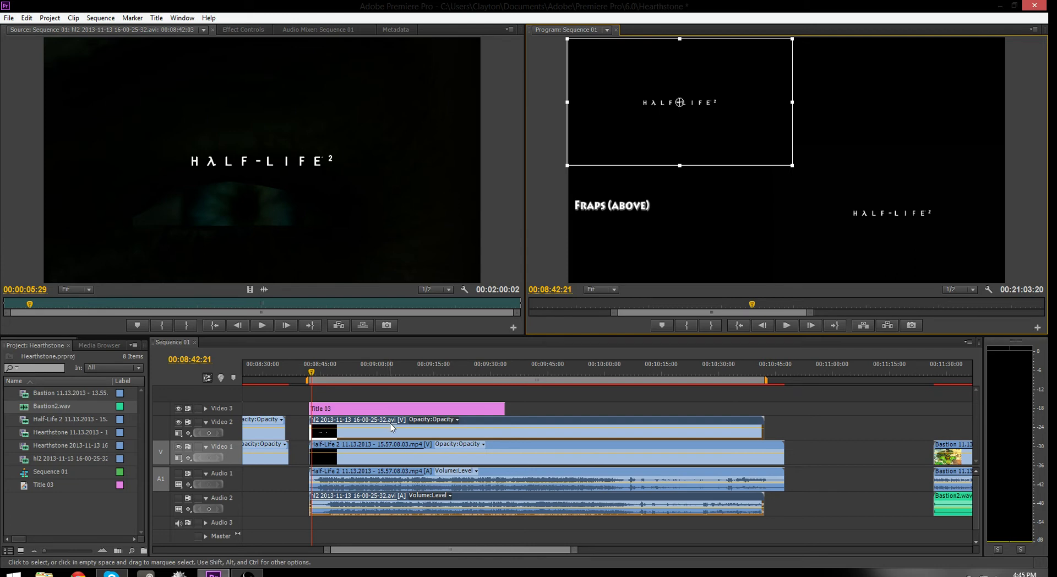
pyautogui.moveTo(652, 415)
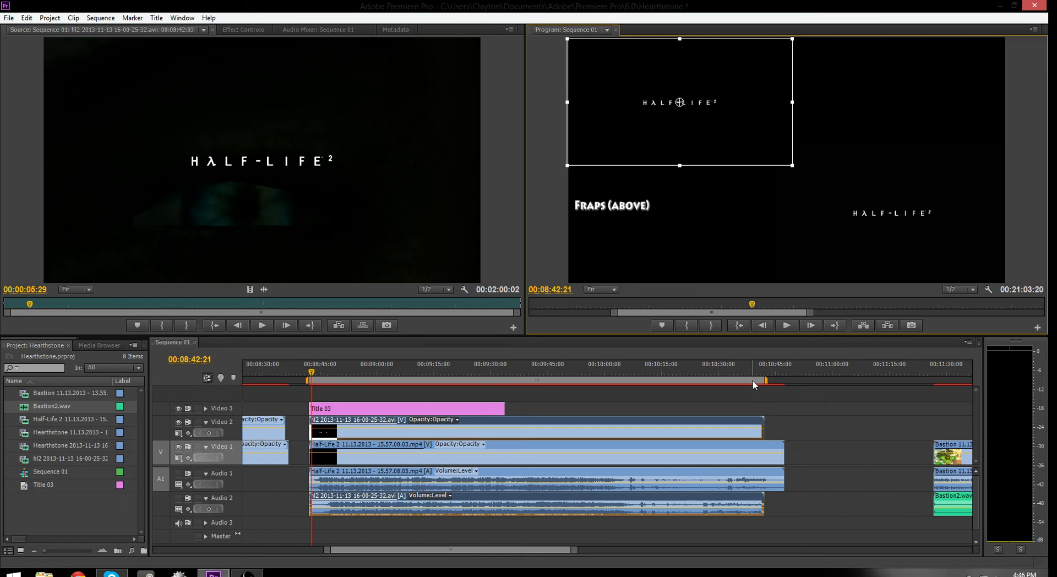
pyautogui.moveTo(753, 385)
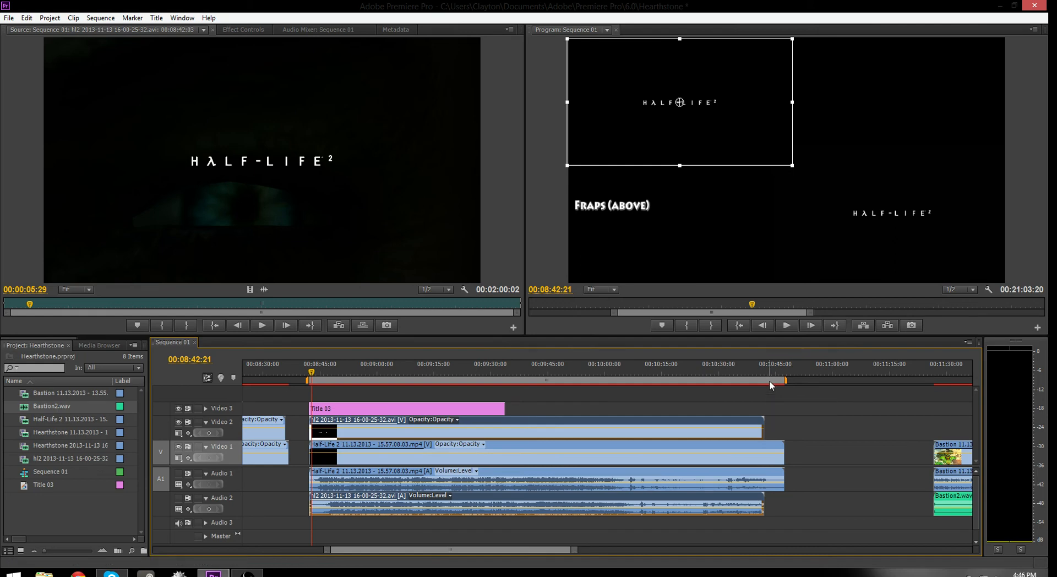
pyautogui.moveTo(772, 384)
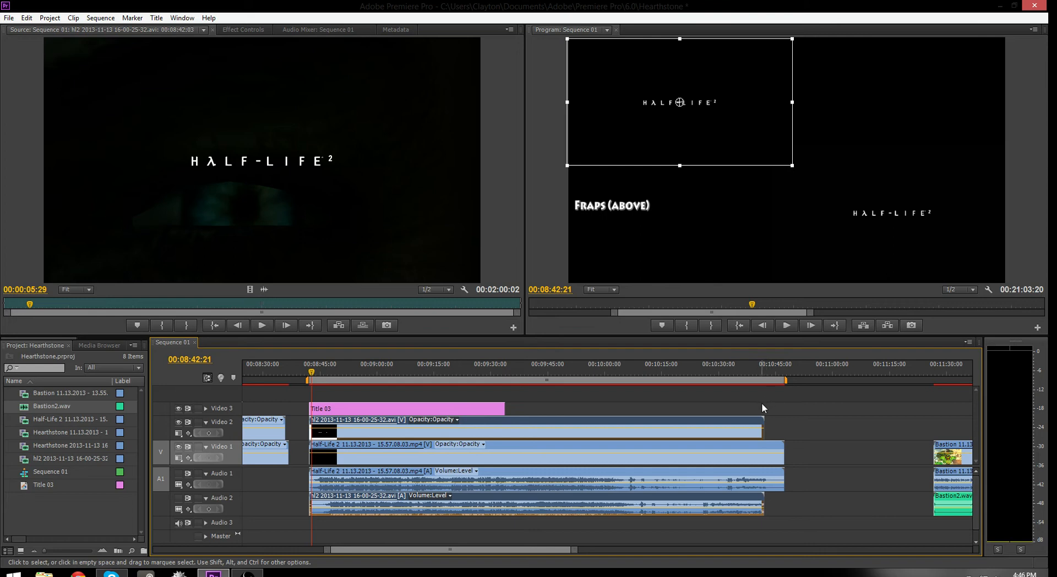
pyautogui.moveTo(761, 410)
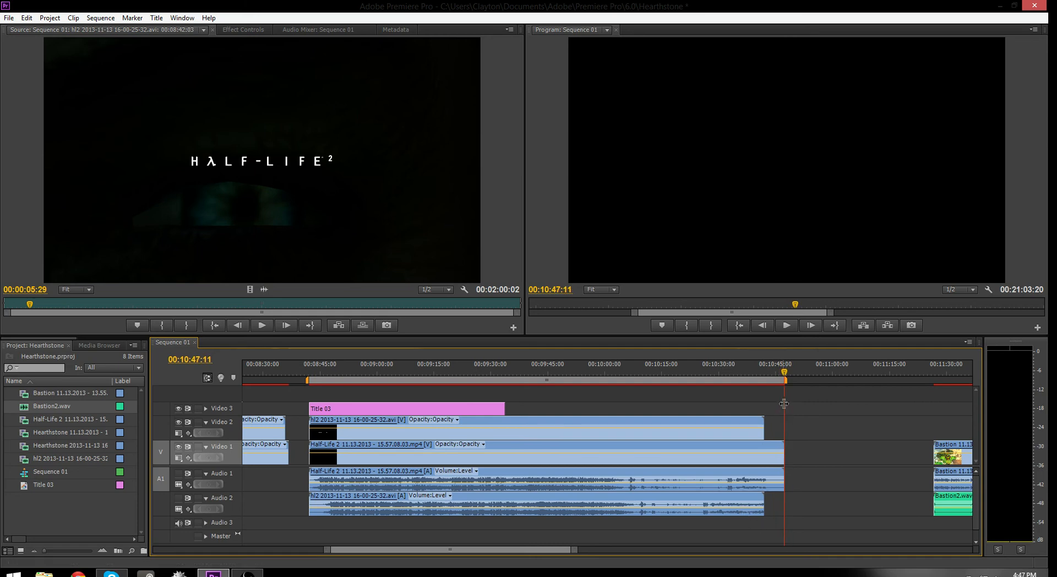
# Scroll the timeline back left and place the playhead in the Hearthstone intro of both recordings
pyautogui.click(536, 371)
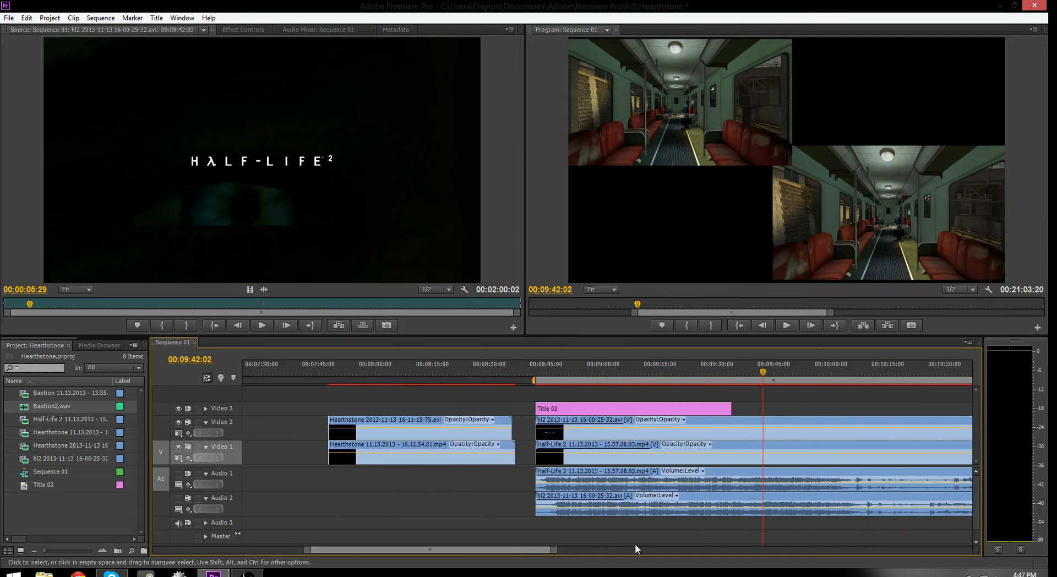
pyautogui.moveTo(634, 549); pyautogui.dragTo(546, 555)
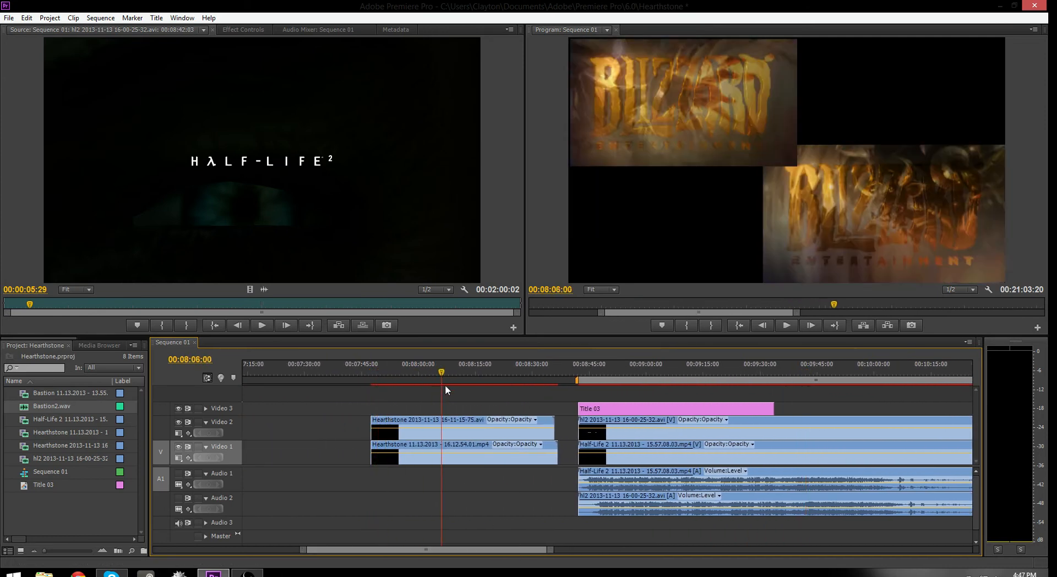
pyautogui.click(518, 371)
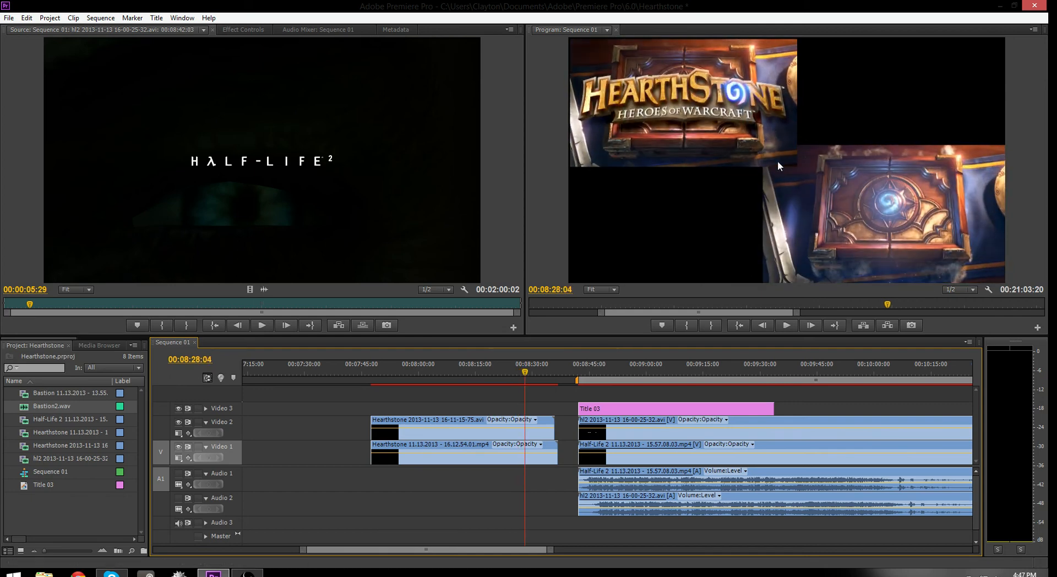
pyautogui.moveTo(929, 196)
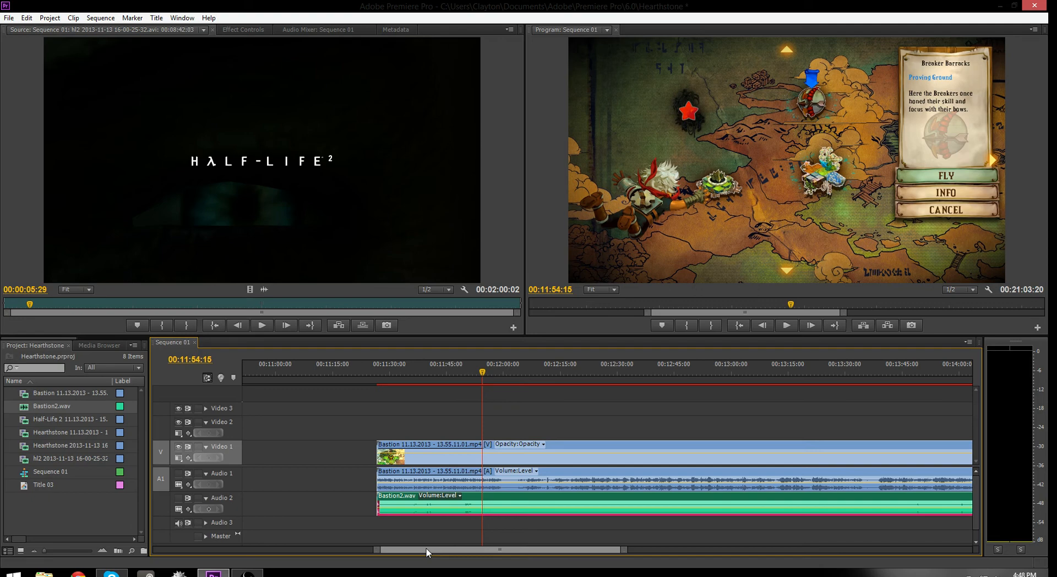
pyautogui.moveTo(436, 551)
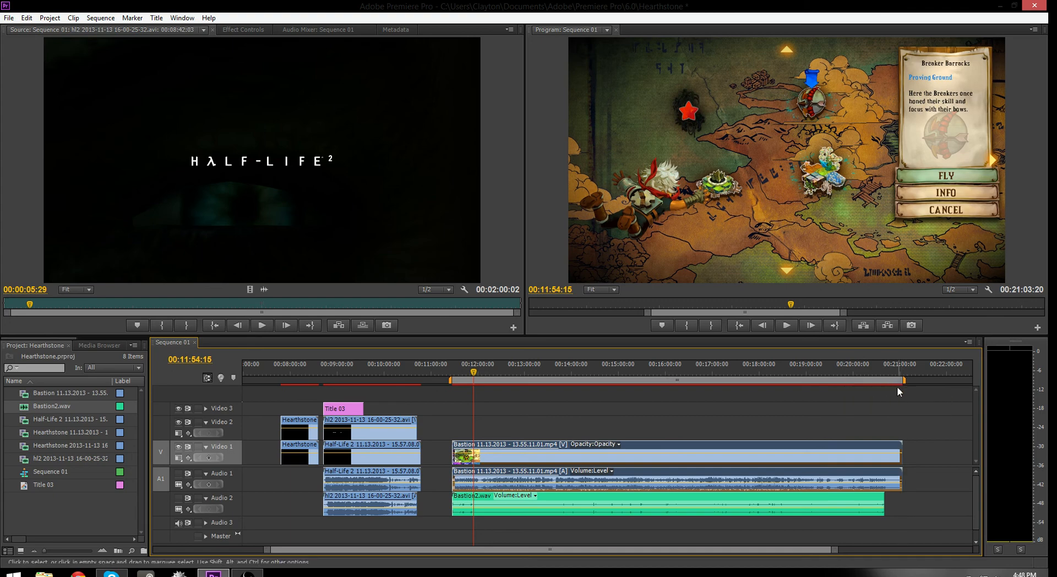
pyautogui.moveTo(887, 383)
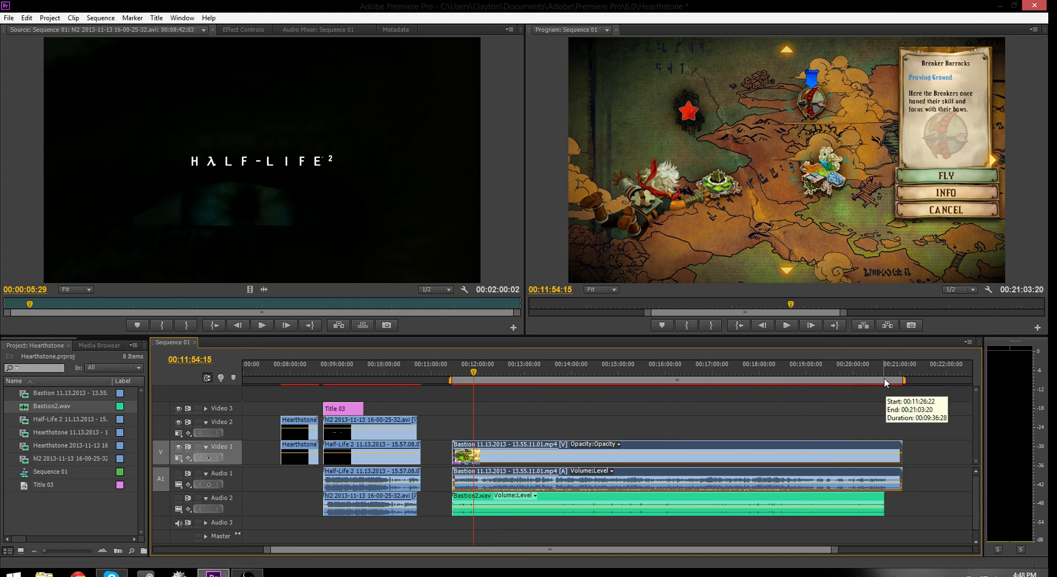
pyautogui.moveTo(886, 403)
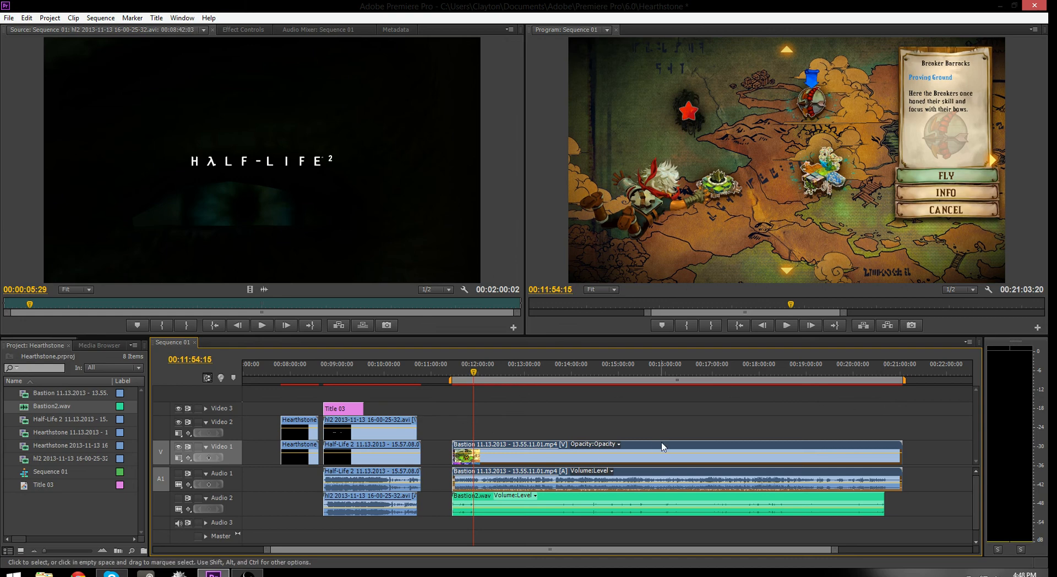
pyautogui.moveTo(662, 446)
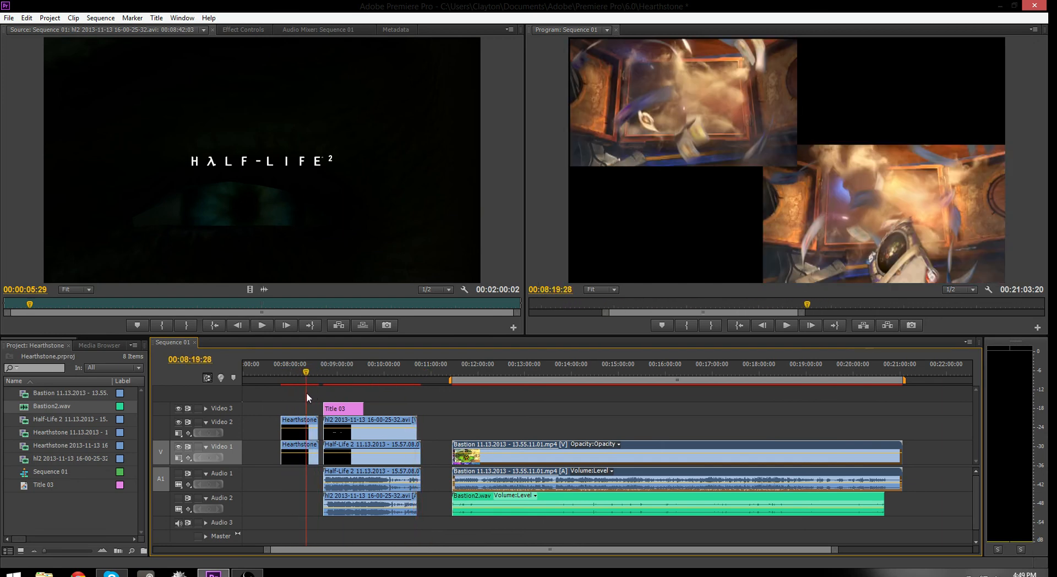
# Place the playhead inside the Bastion clip to preview its island level
pyautogui.click(499, 371)
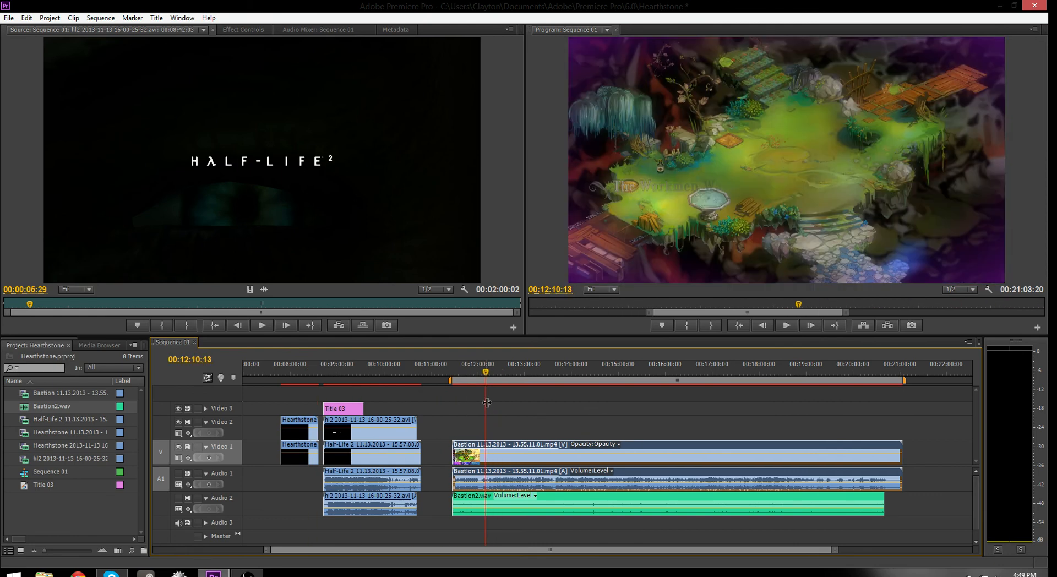
pyautogui.moveTo(610, 401)
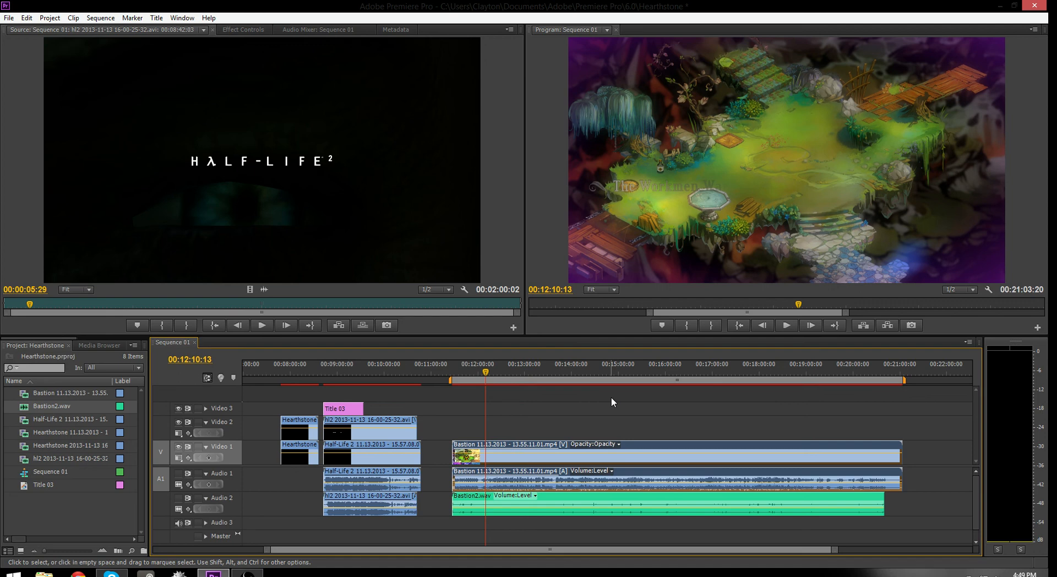
pyautogui.moveTo(512, 436)
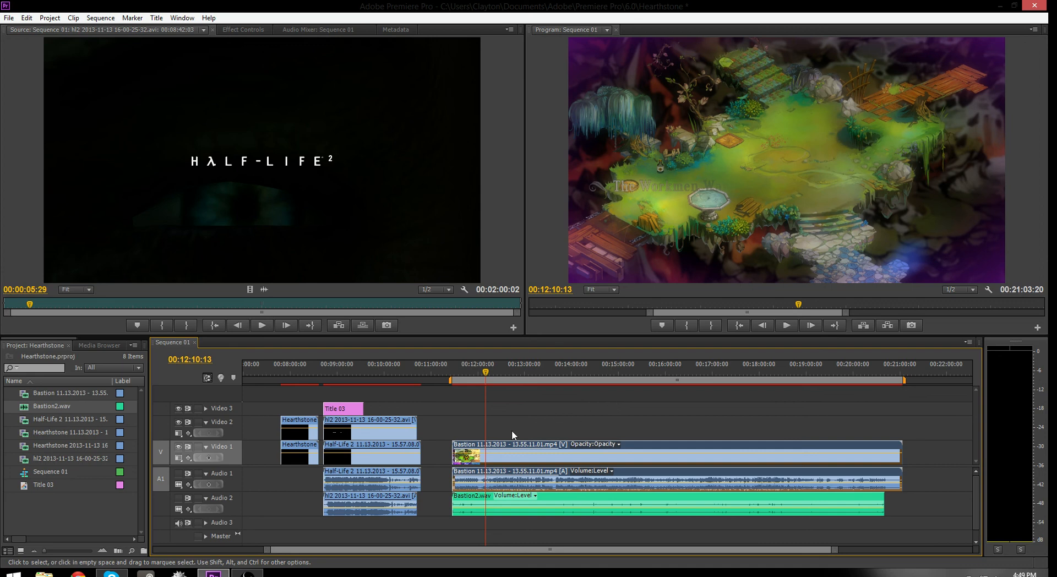
pyautogui.moveTo(427, 490)
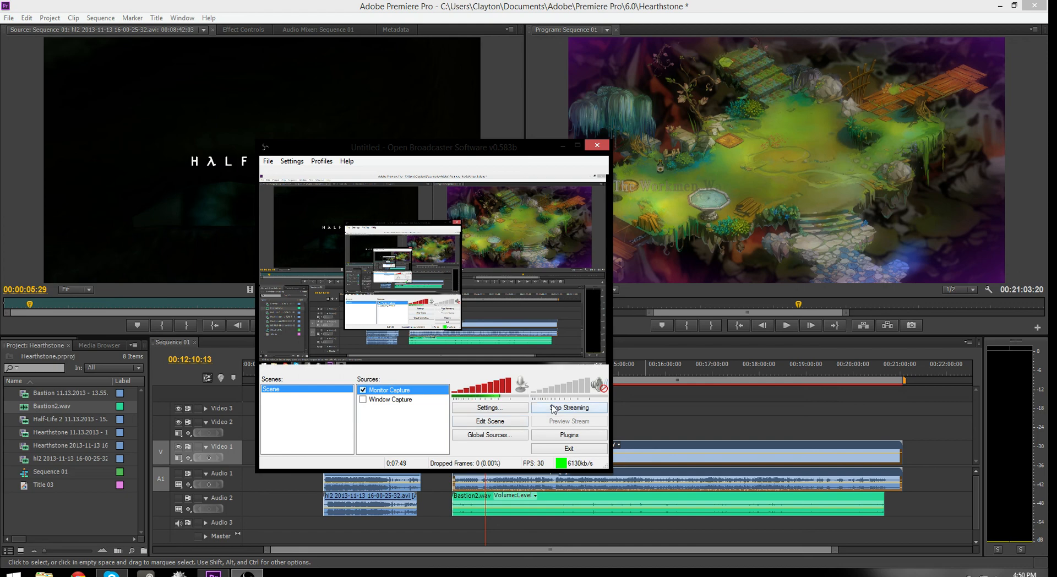
# Stop the ongoing OBS screen broadcast from its window over the editor
pyautogui.click(568, 408)
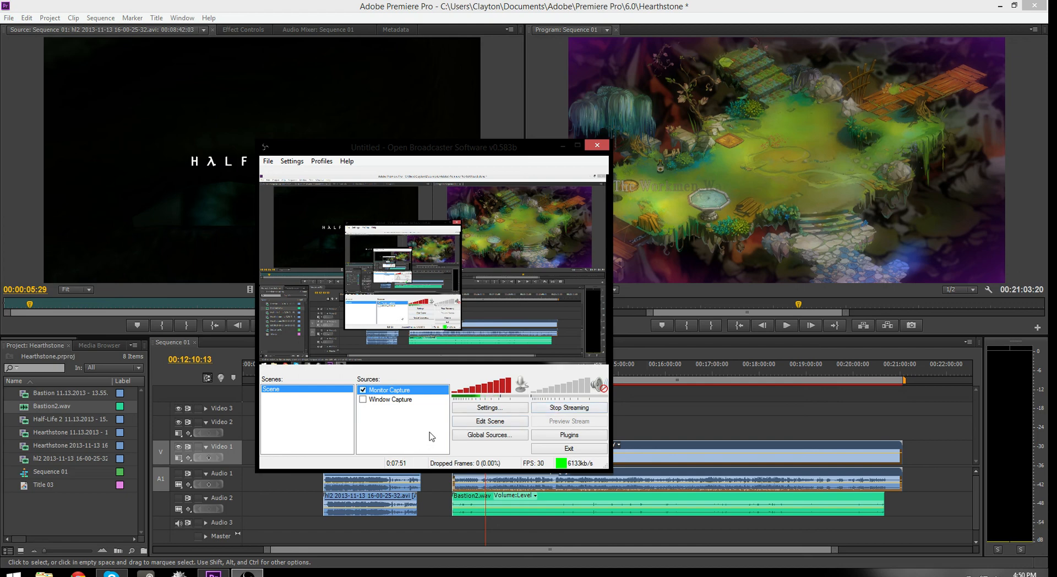